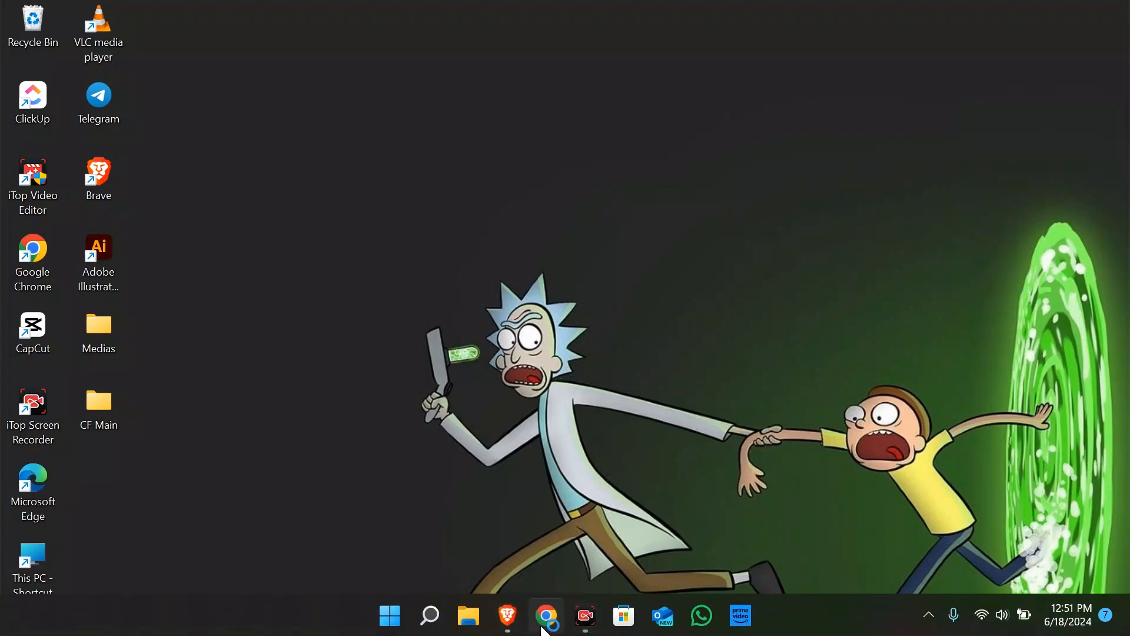
# - Launch Chrome from the taskbar and search for 'pinterest trends'
pyautogui.click(546, 615)
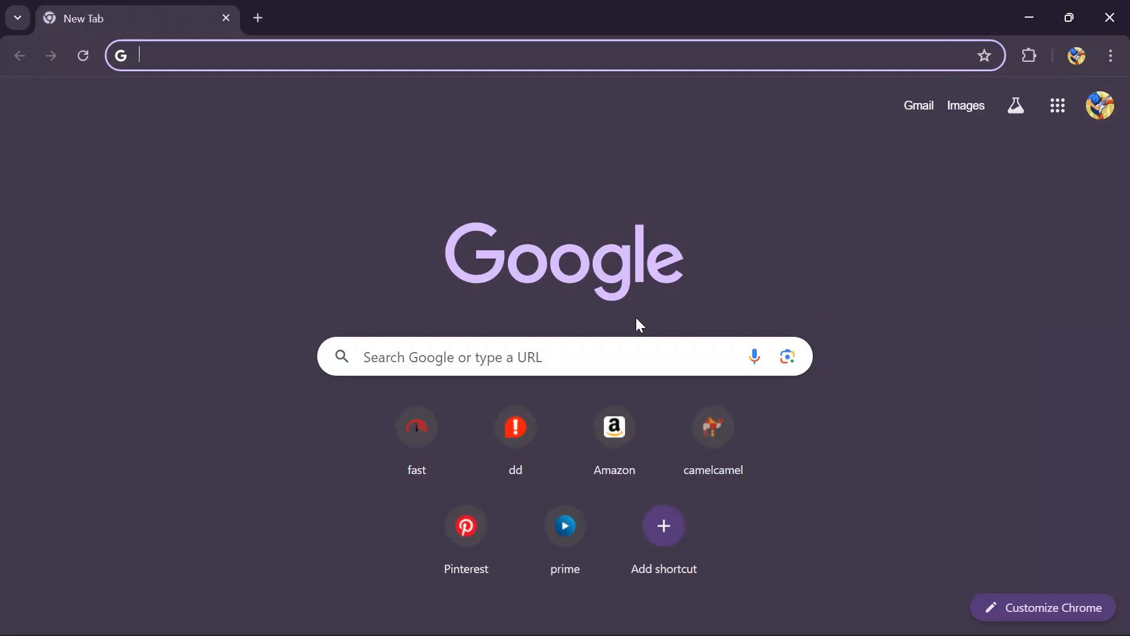
pyautogui.write('pinterest trends')
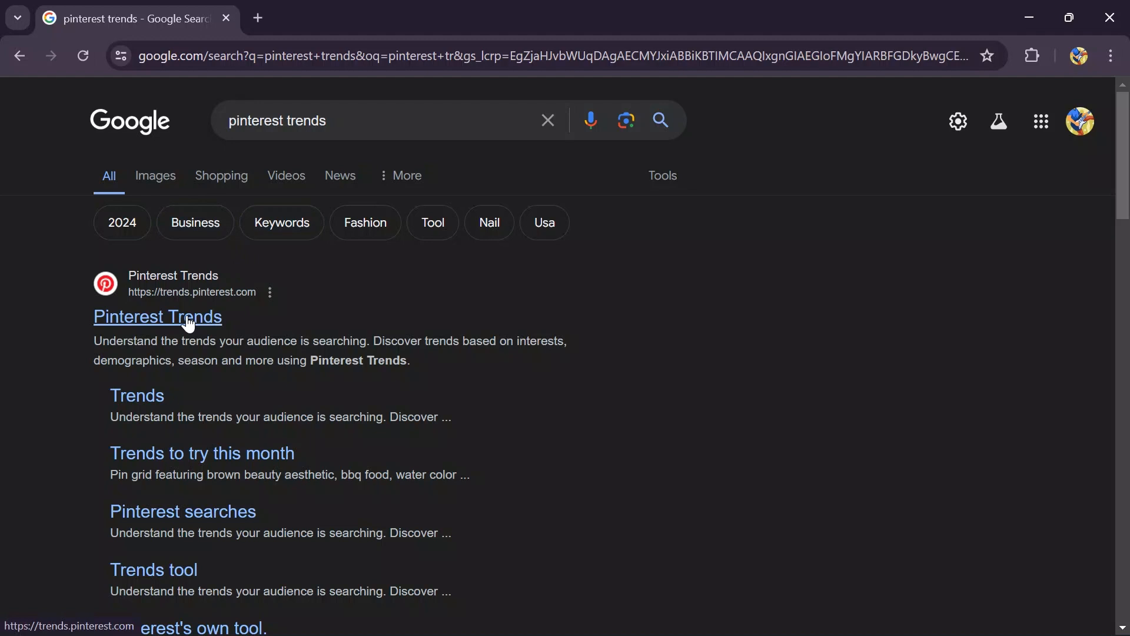
# - Open the Pinterest Trends result to load trends.pinterest.com
pyautogui.click(157, 317)
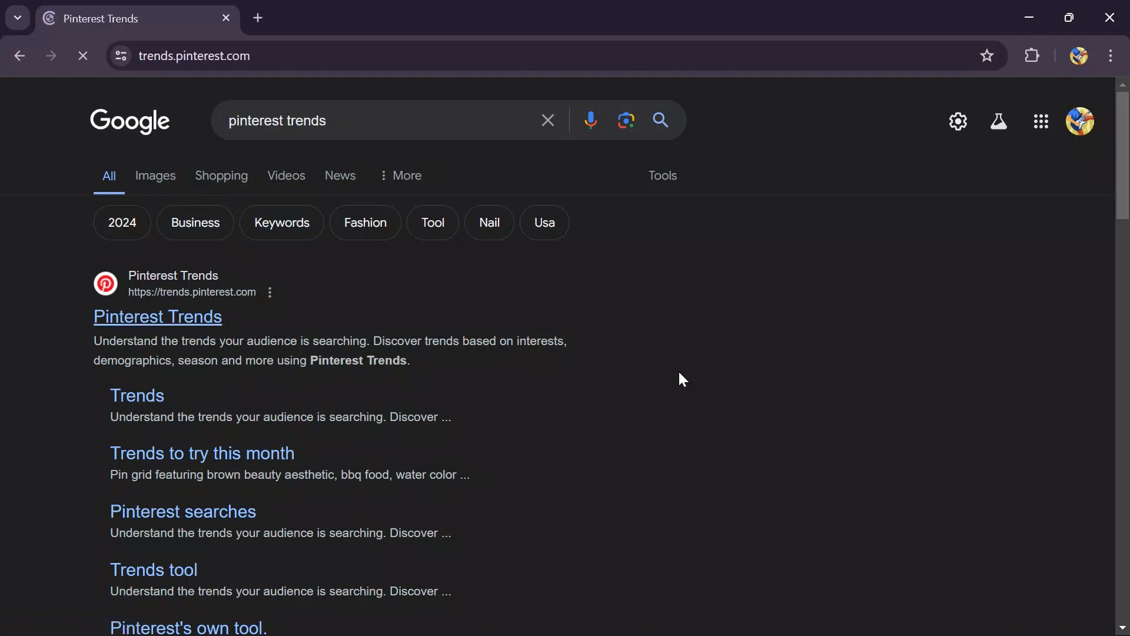
pyautogui.click(156, 316)
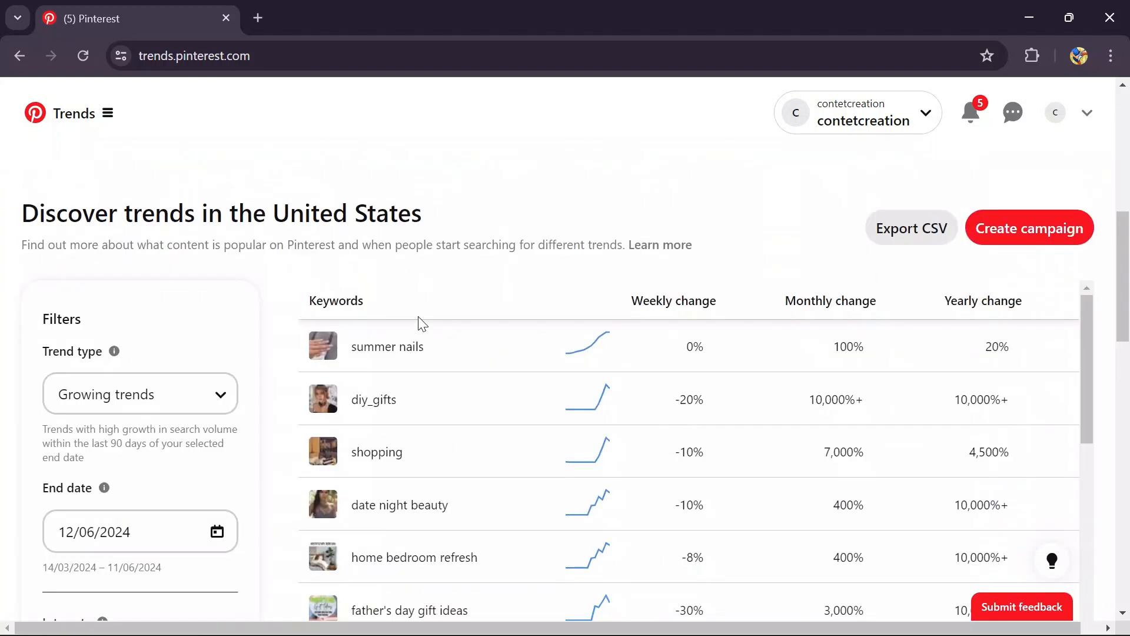
# - Sort keywords by weekly change, highest first, and scroll through the table and back
pyautogui.click(672, 301)
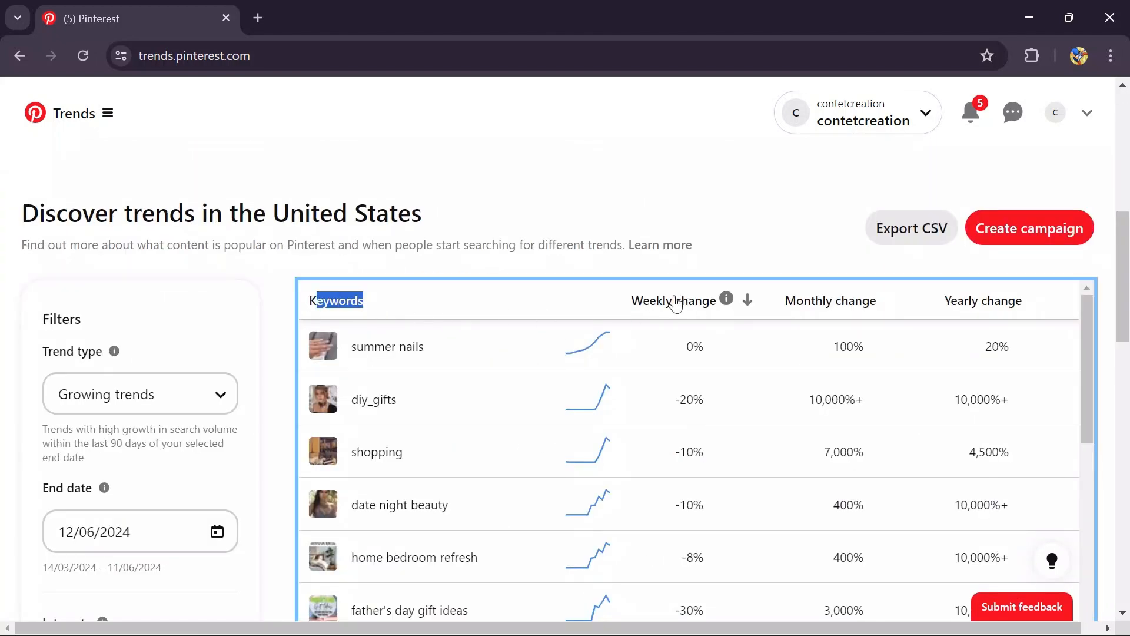
pyautogui.click(748, 300)
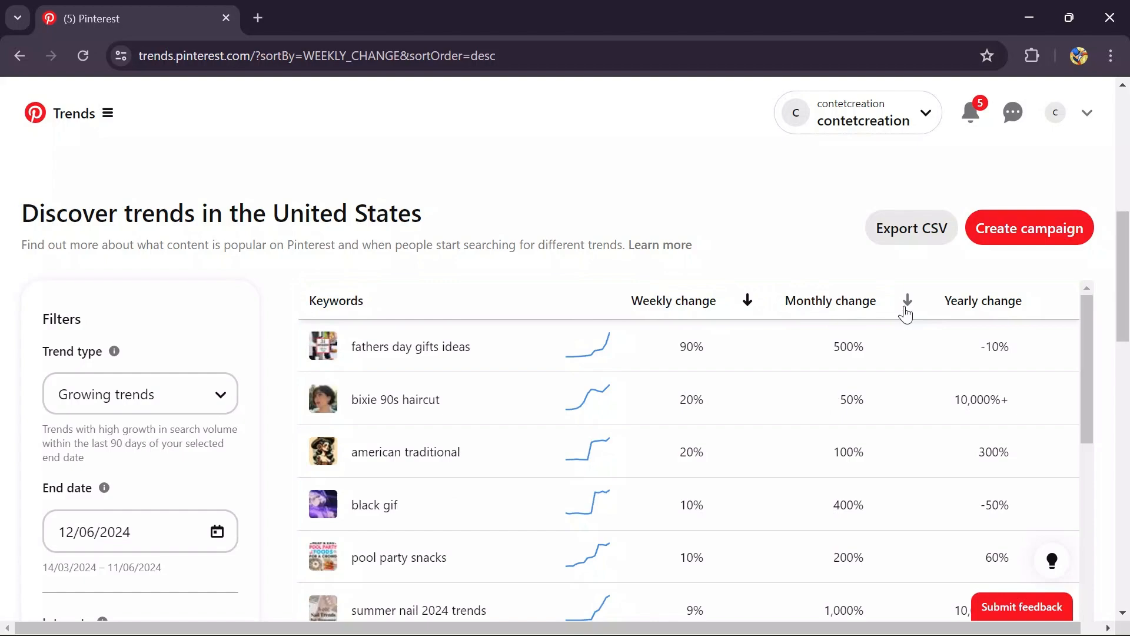
pyautogui.scroll(-3)
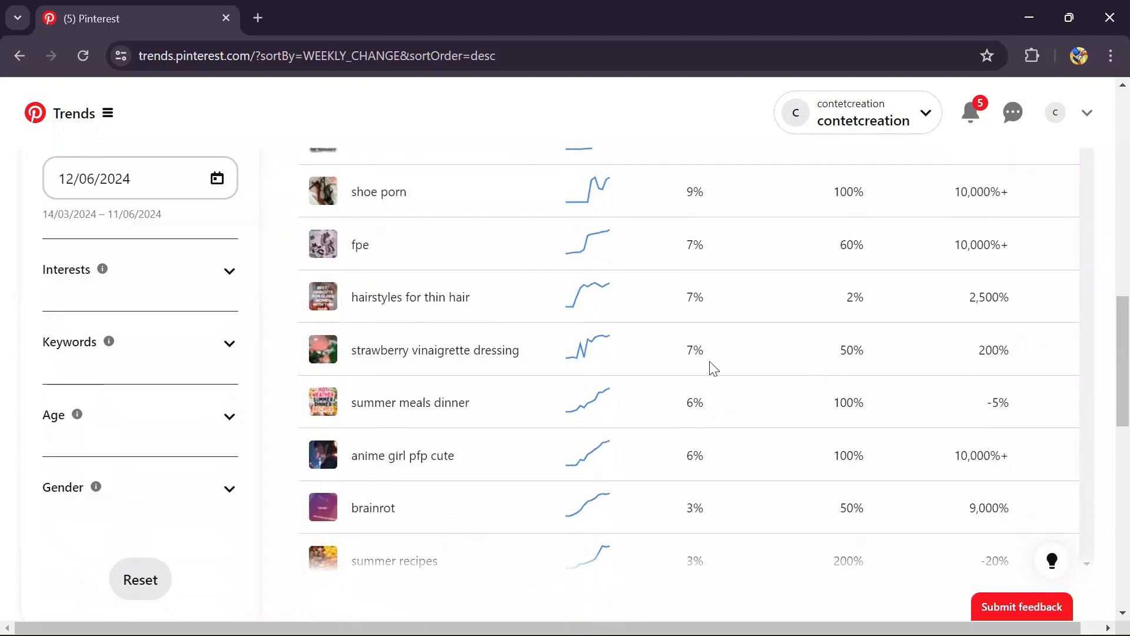
pyautogui.scroll(3)
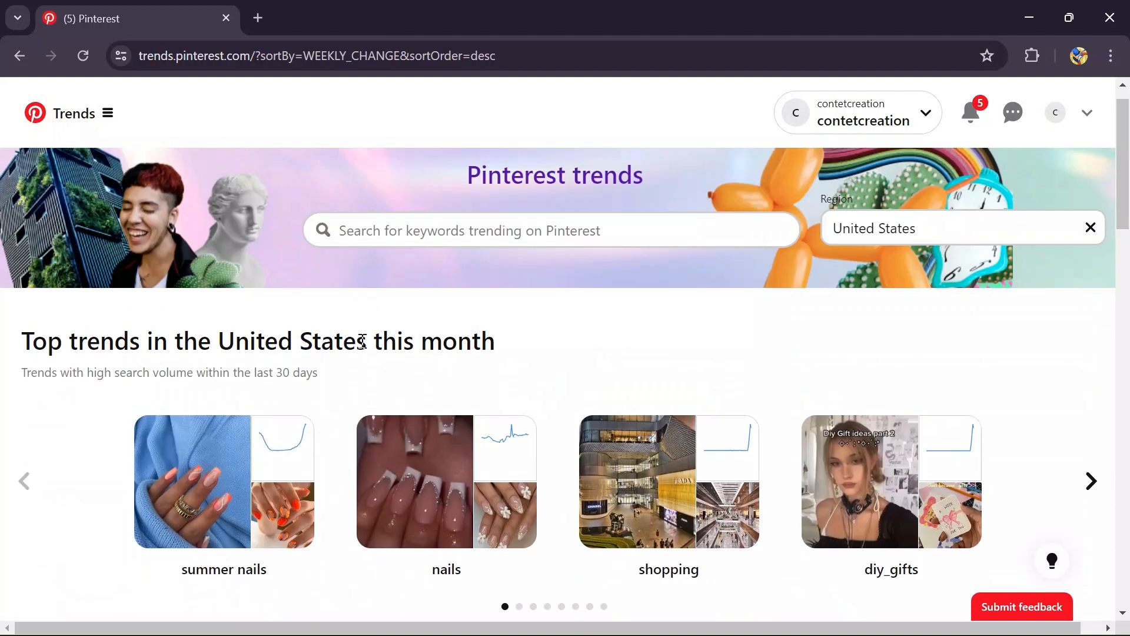